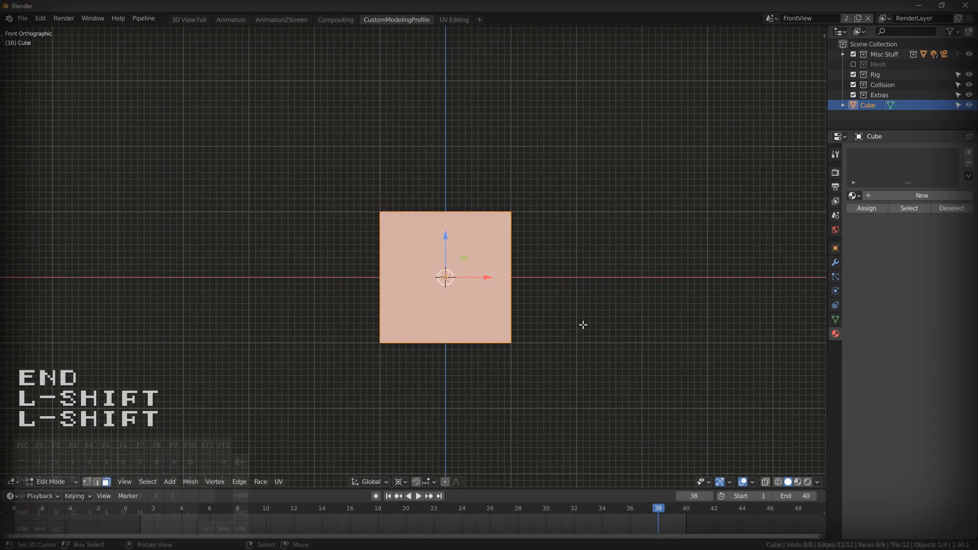
Cut the cube through its middle and pinch that edge inward into an hourglass outline.
key("Tab")
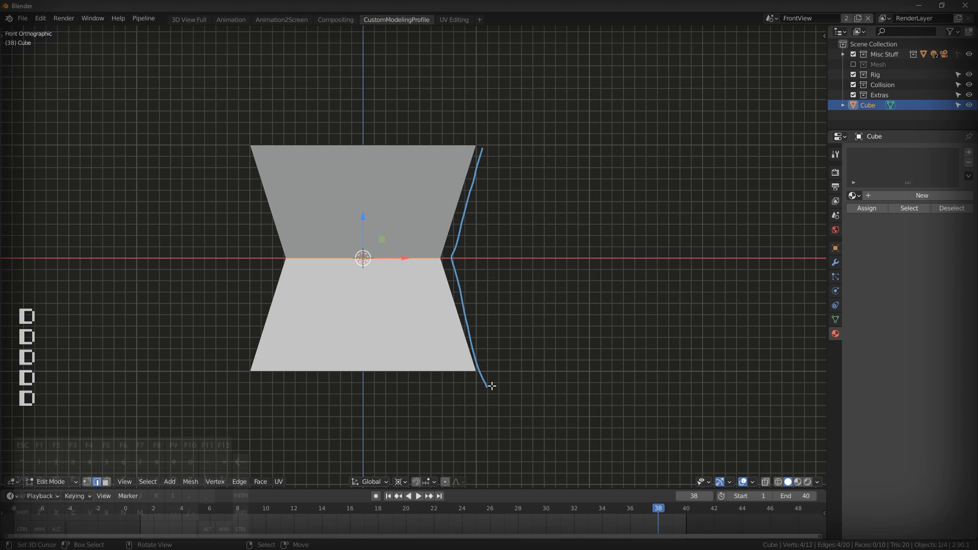
mouse_move(484, 256)
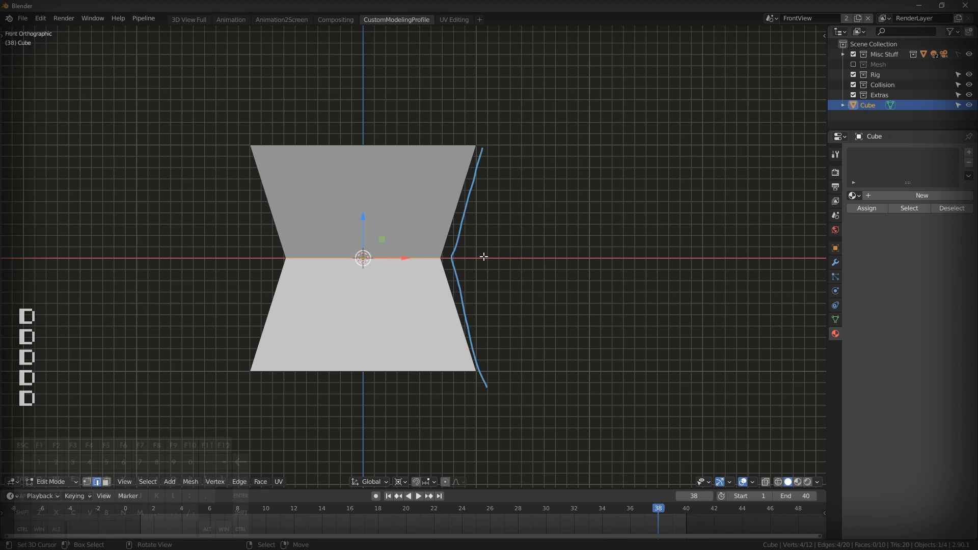
mouse_move(487, 259)
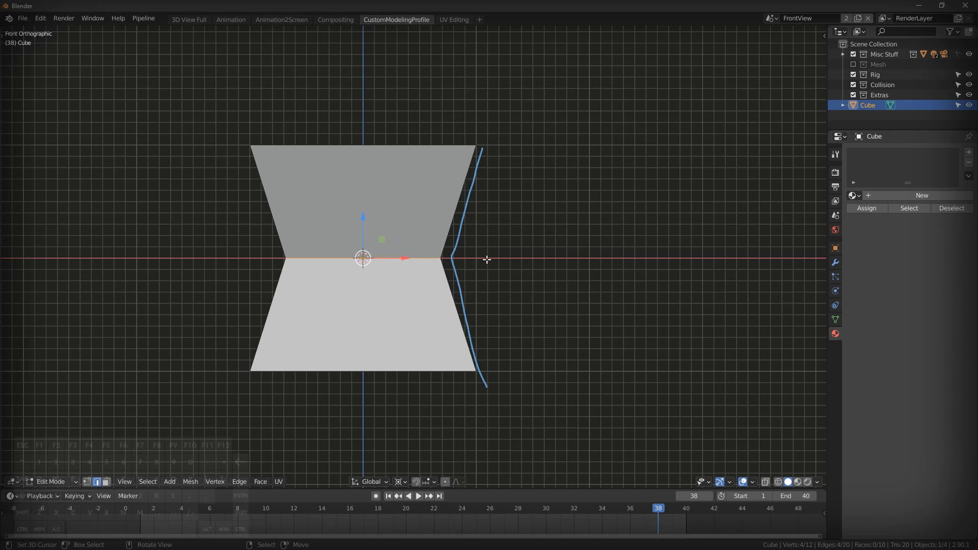
mouse_move(459, 260)
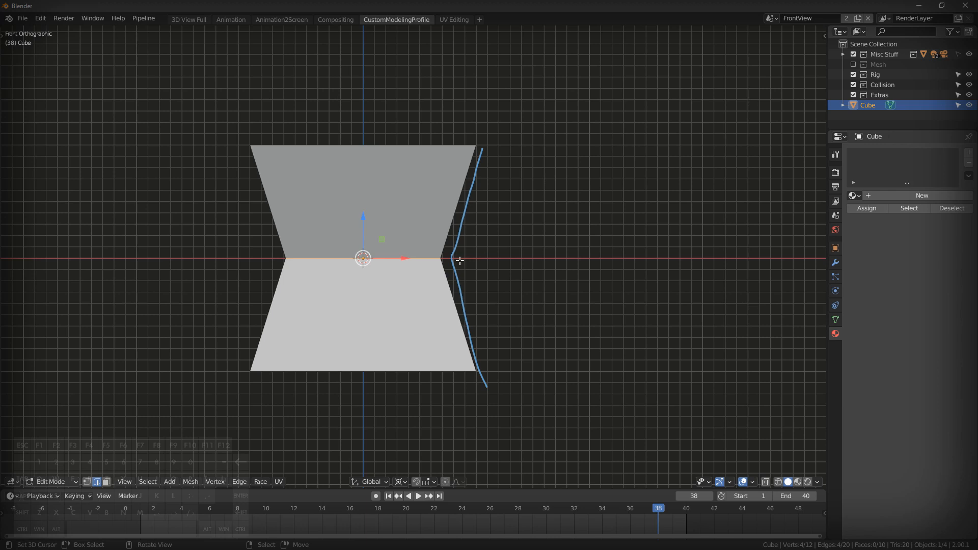
Scale the middle edge loop outward along X into a convex six-sided outline.
key("s")
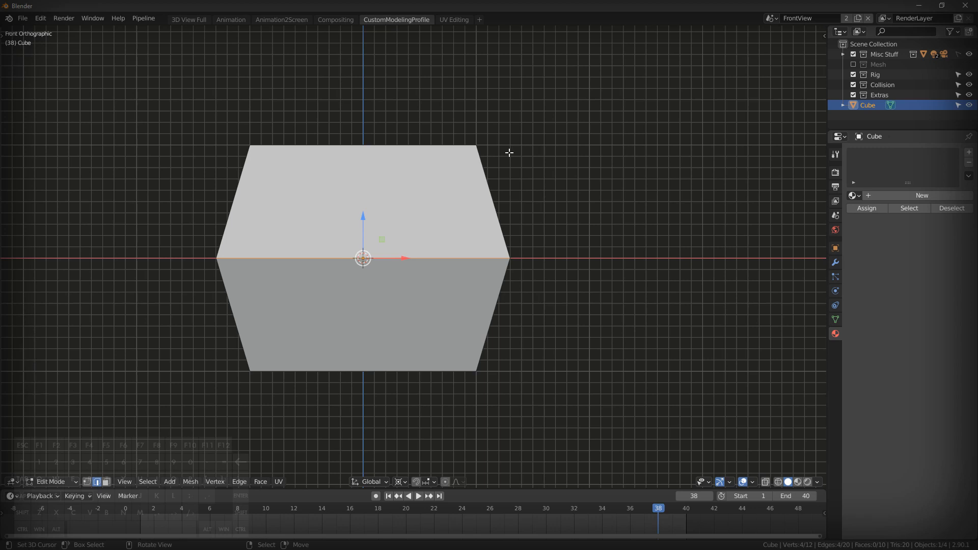
mouse_move(497, 174)
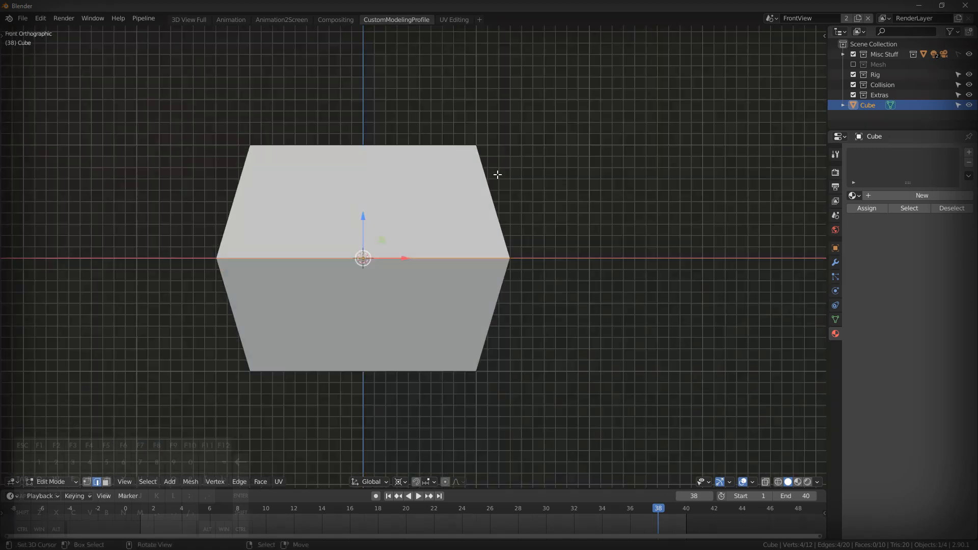
Delete the cube, add a plane with an inset central hole, and duplicate it as UCX_Plane.
key("x")
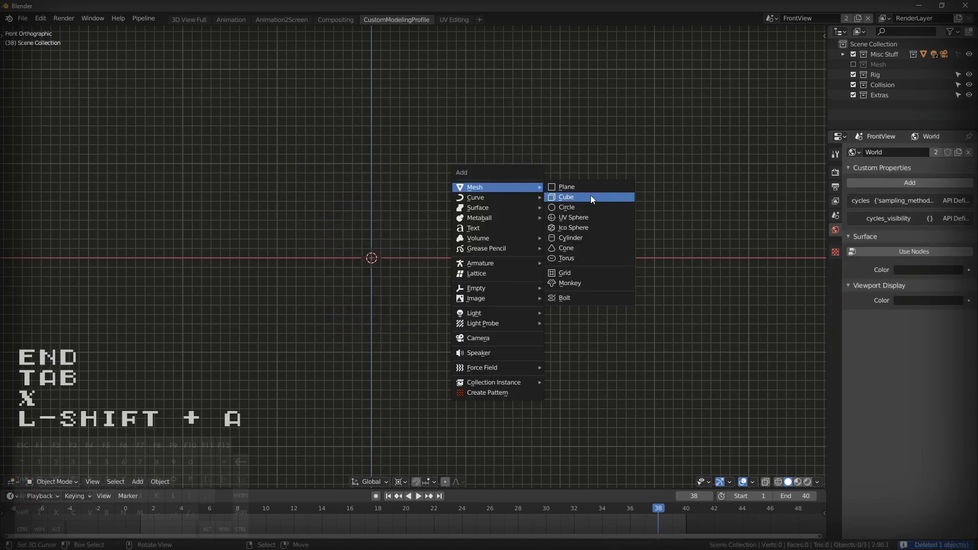
key("ctrl+z")
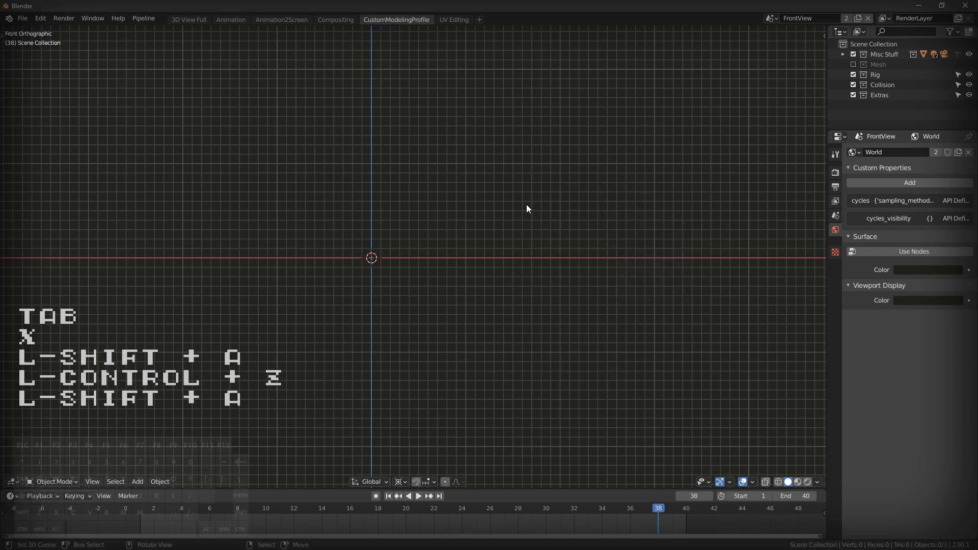
key("shift+a")
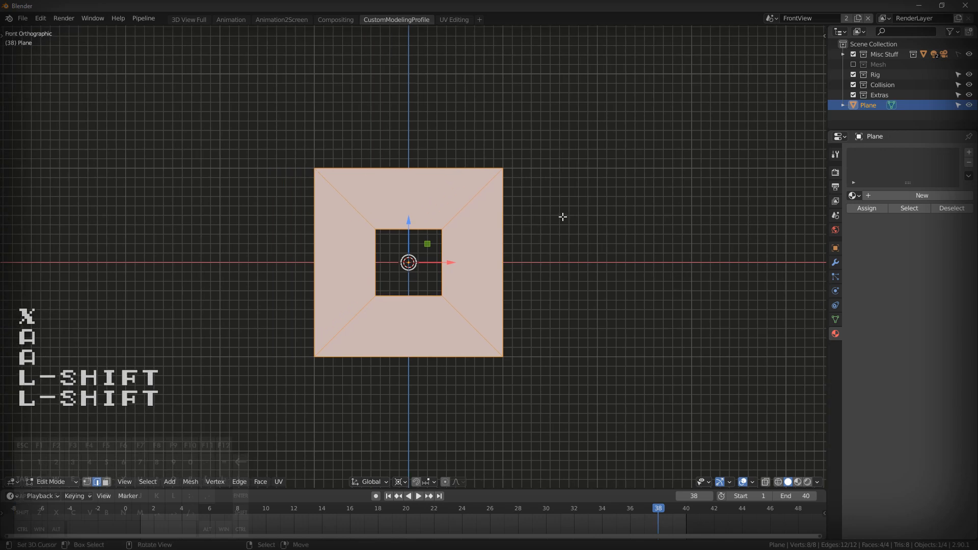
key("shift+d")
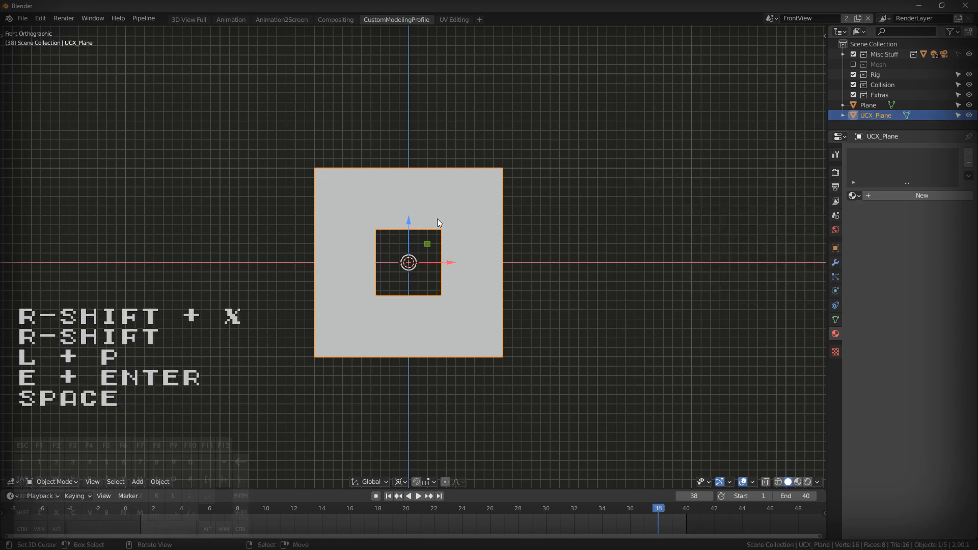
Convex-hull the UCX_Plane copy with Make Holes, then delete the resulting solid square.
key("Tab")
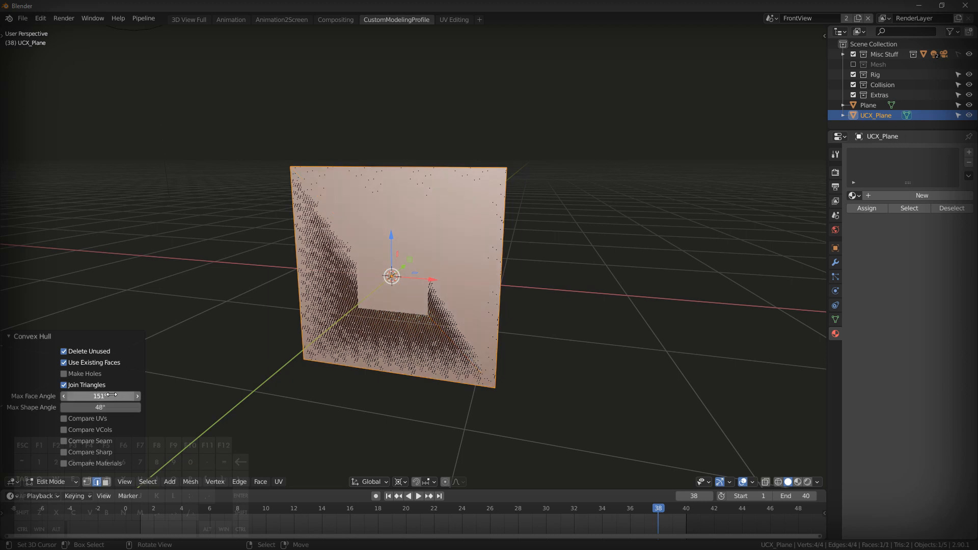
left_click(63, 373)
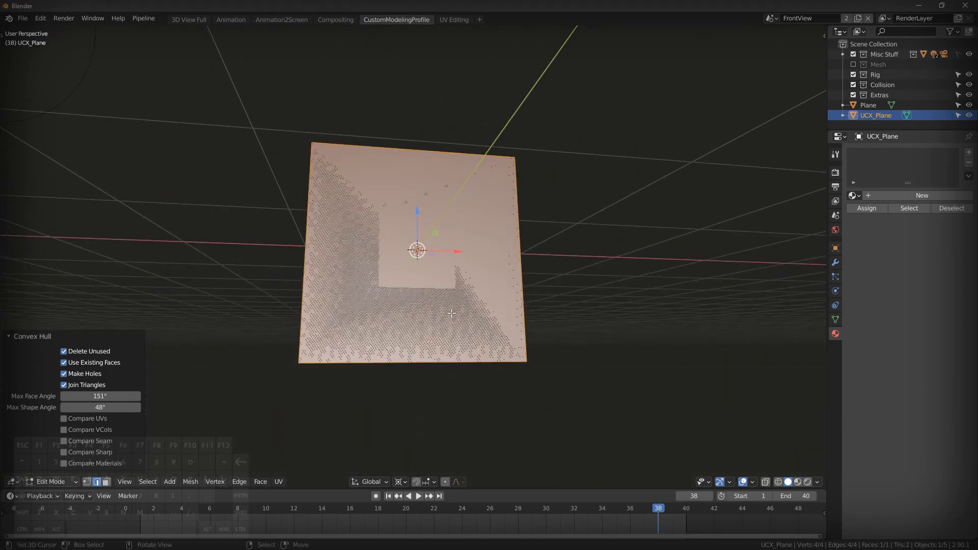
mouse_move(458, 261)
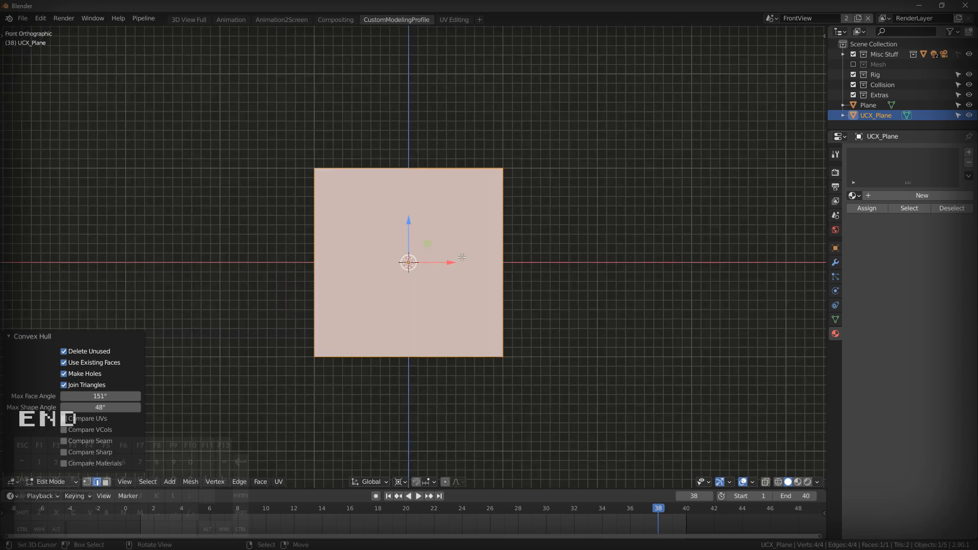
mouse_move(555, 273)
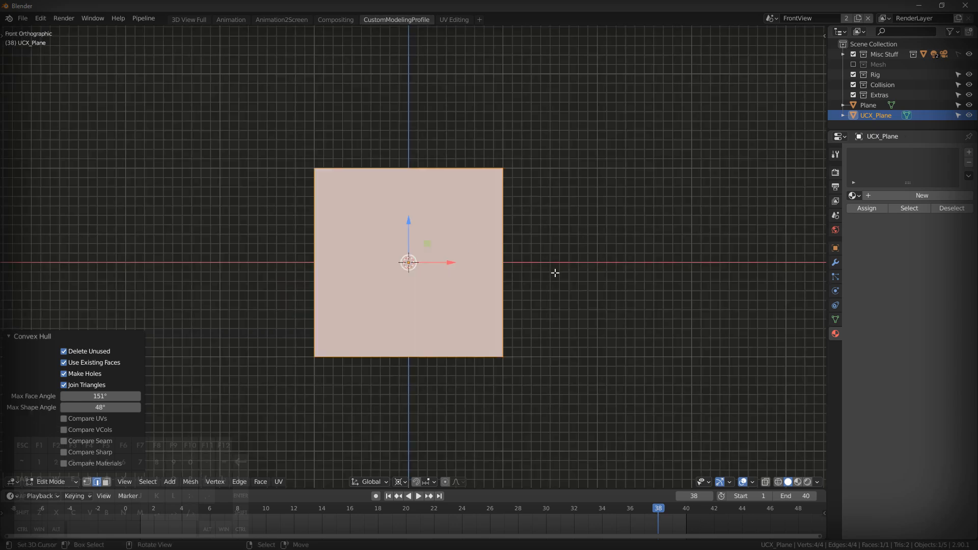
key("x")
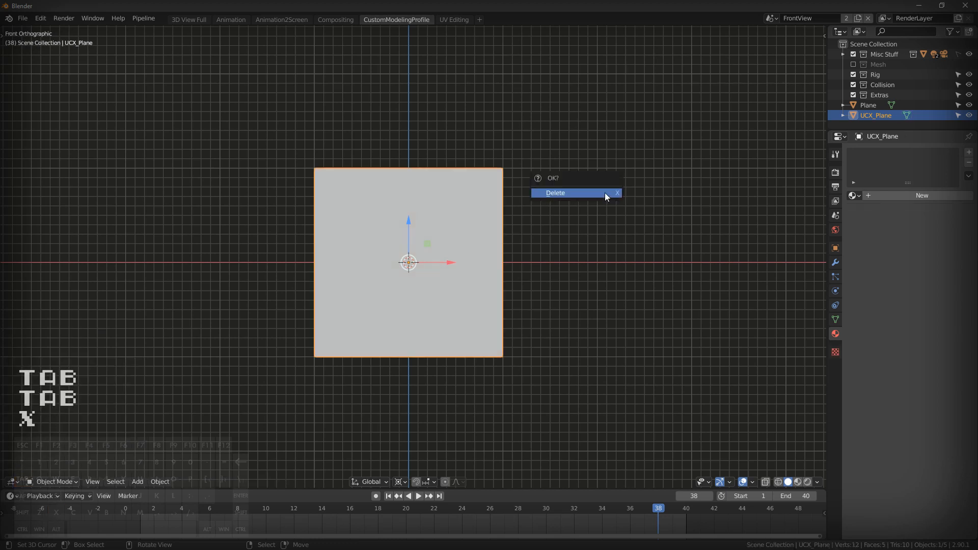
left_click(555, 192)
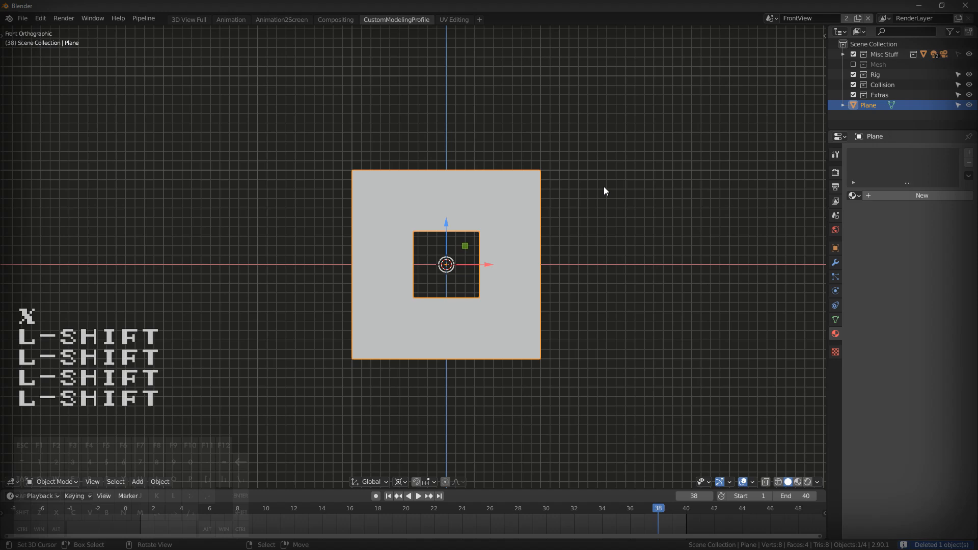
mouse_move(576, 150)
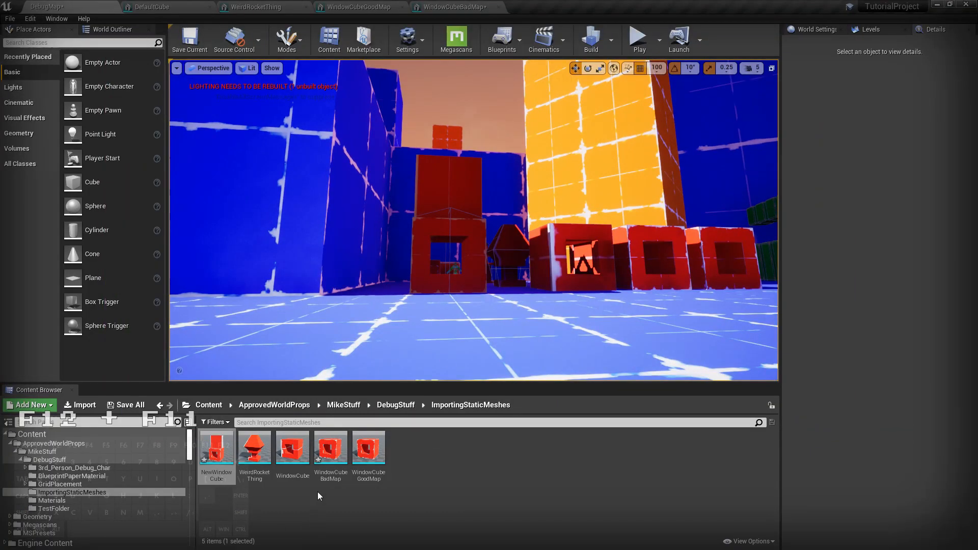
mouse_move(291, 450)
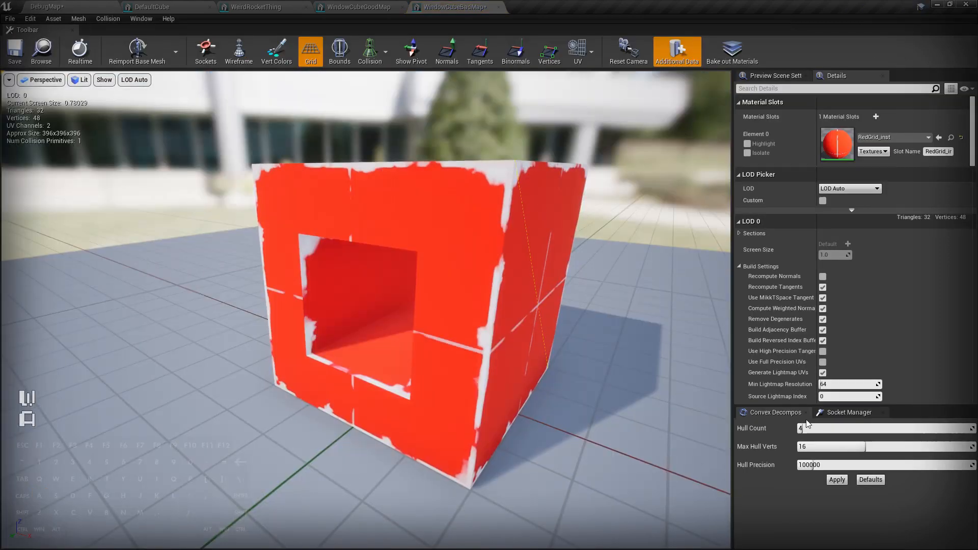
mouse_move(806, 428)
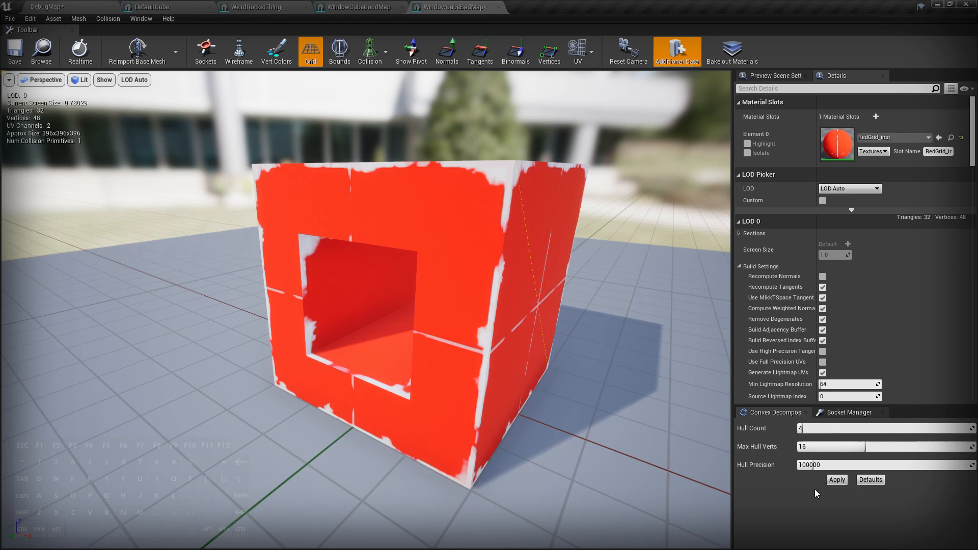
mouse_move(727, 492)
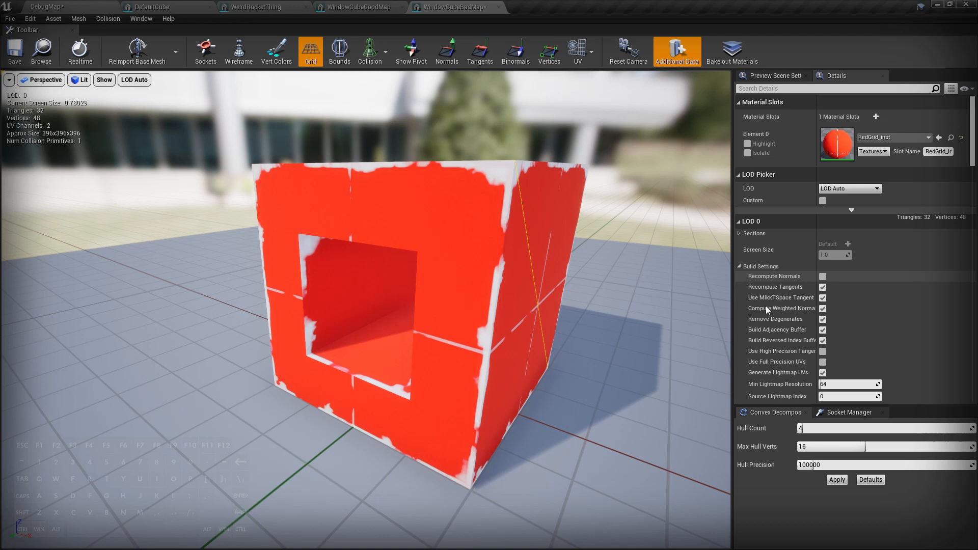
Set Max Hull Verts to 6 and apply the convex decomposition collision.
triple_click(830, 446)
type("6")
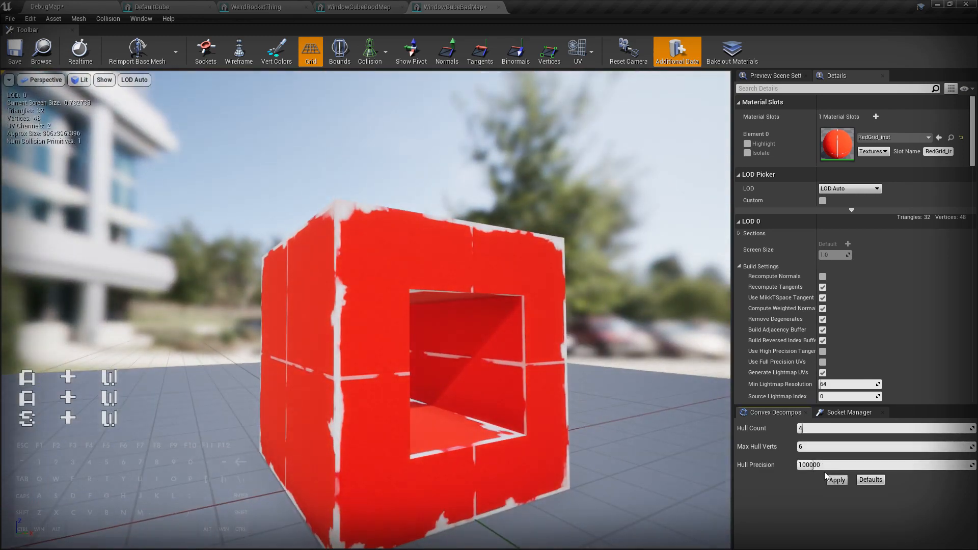
left_click(835, 479)
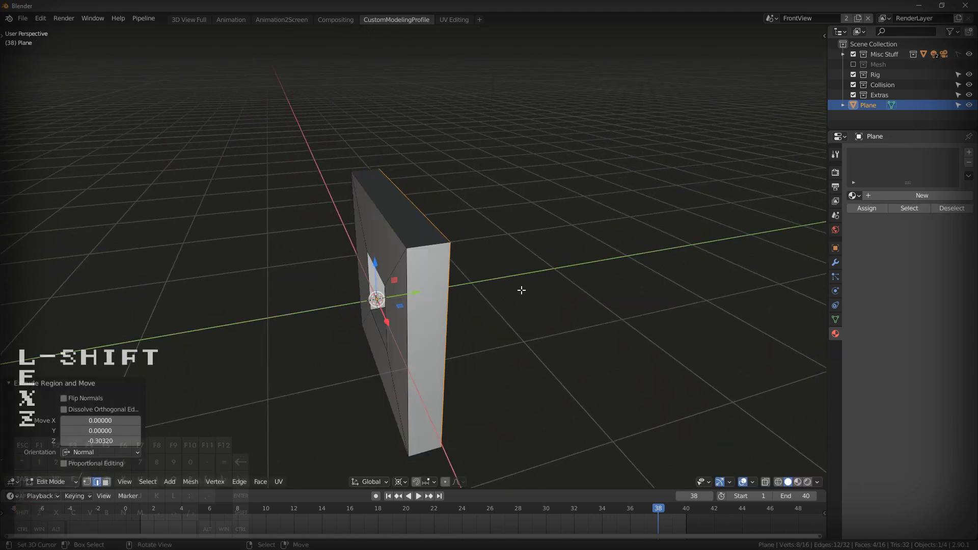
Duplicate and separate the thick frame into copies named UCX_Plane_01 through UCX_Plane_04.
key("ctrl+n")
type("UCX_Plane_")
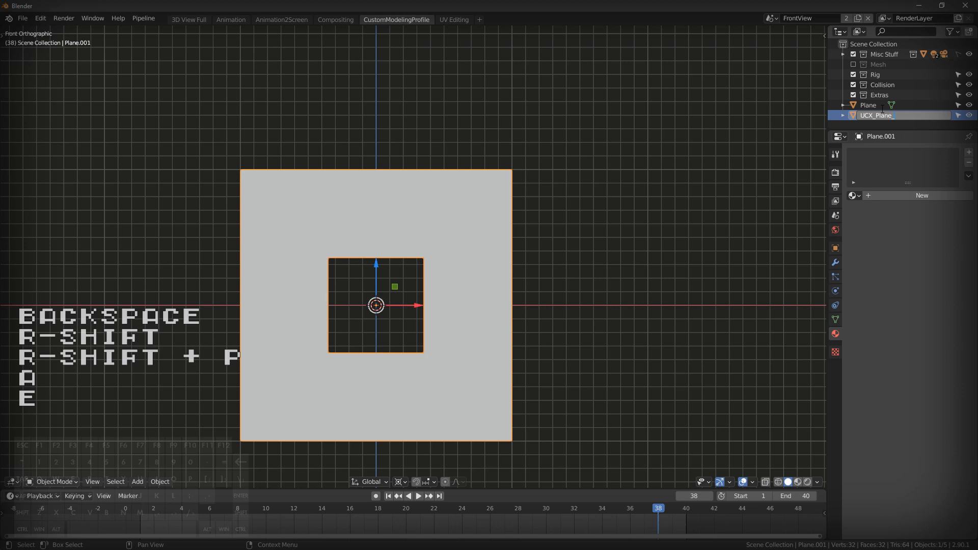
type("01")
key("enter")
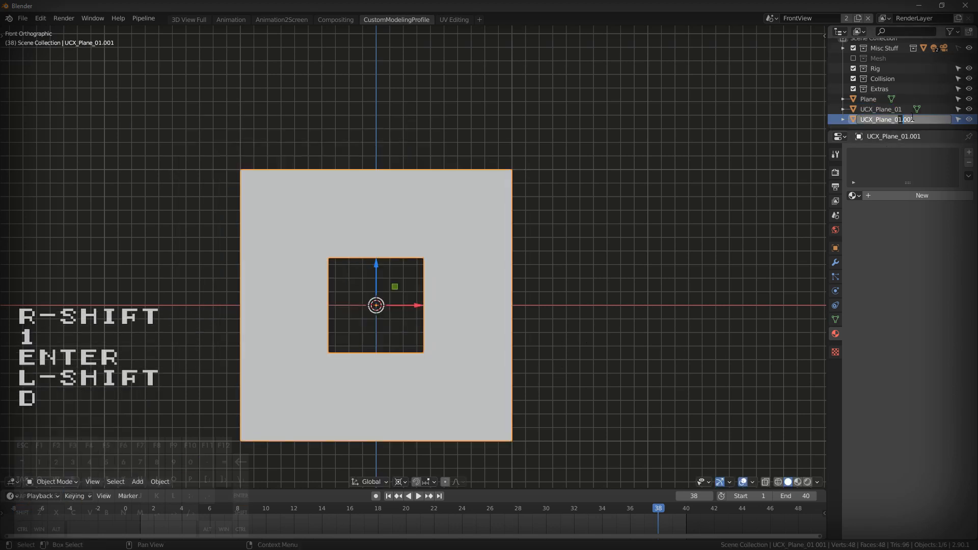
key("d")
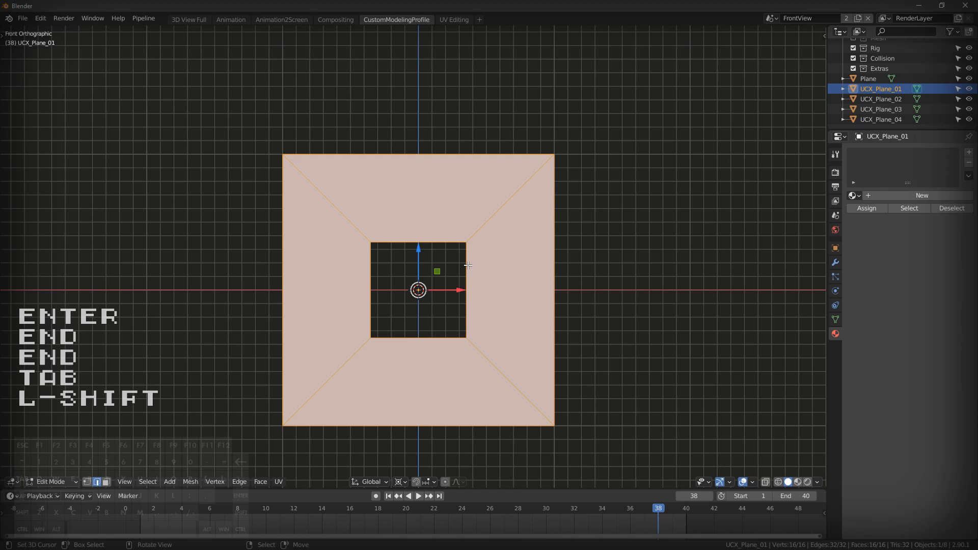
mouse_move(287, 300)
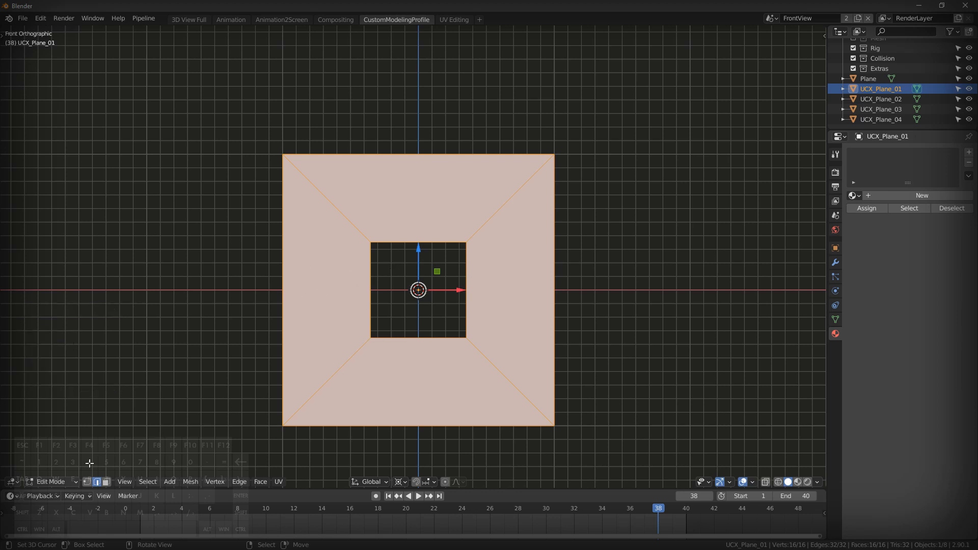
mouse_move(183, 427)
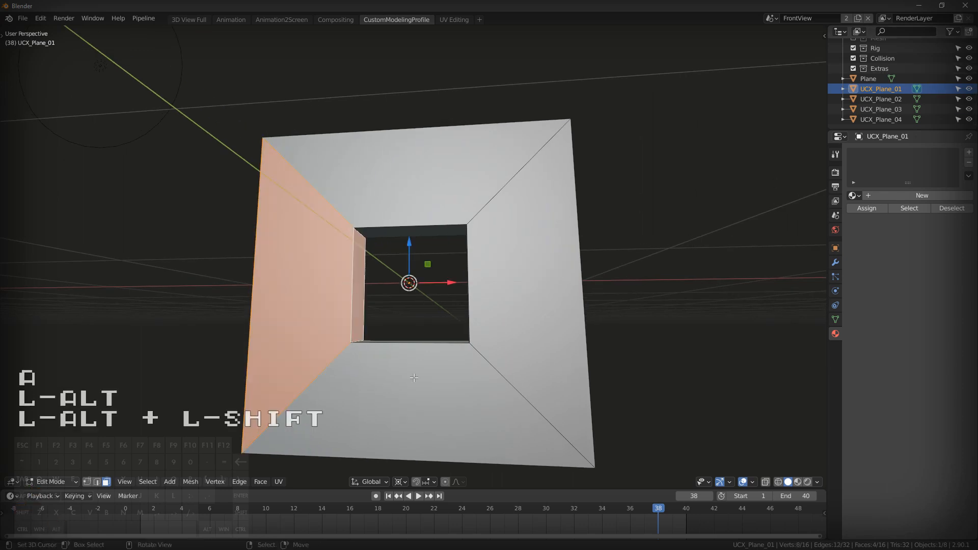
Delete faces of UCX_Plane_01, leaving only the top bar above the window opening.
key("x")
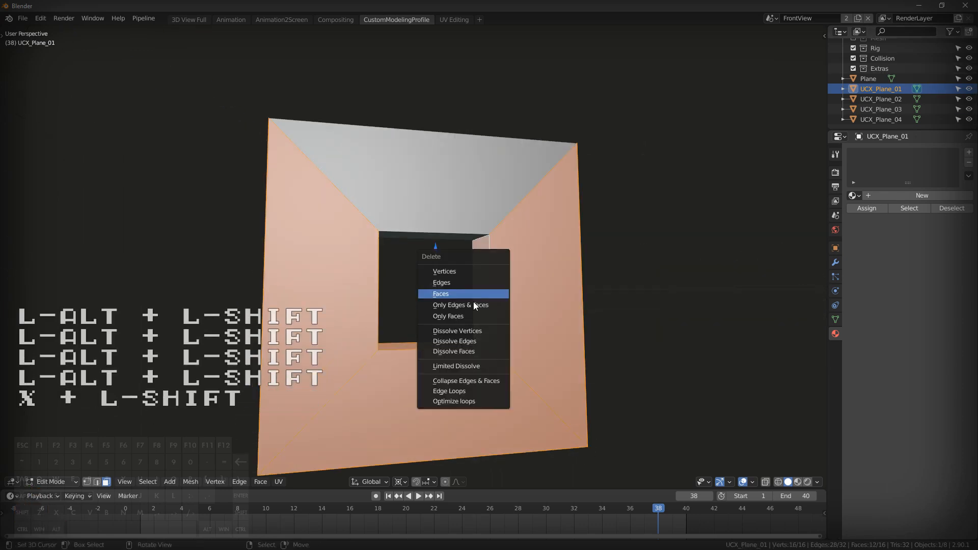
left_click(440, 294)
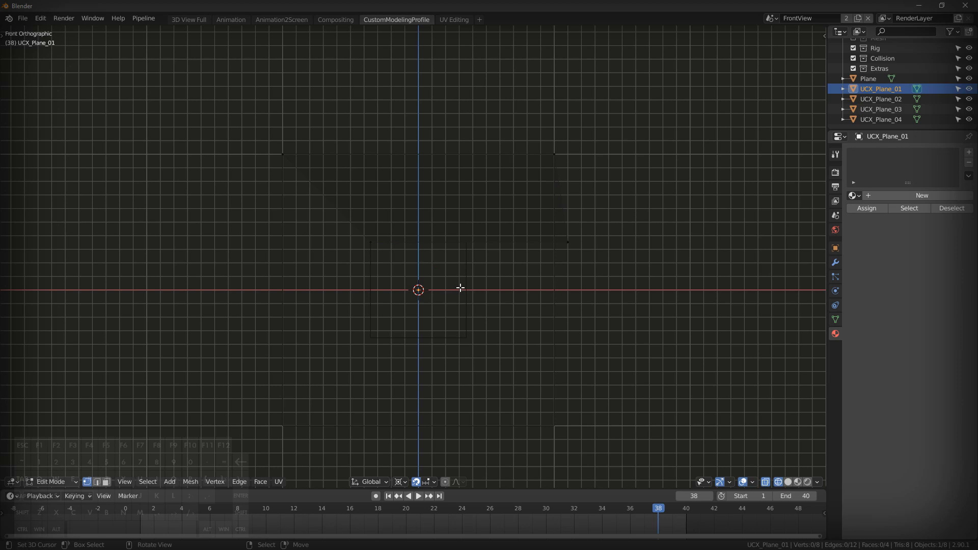
key("ctrl+z")
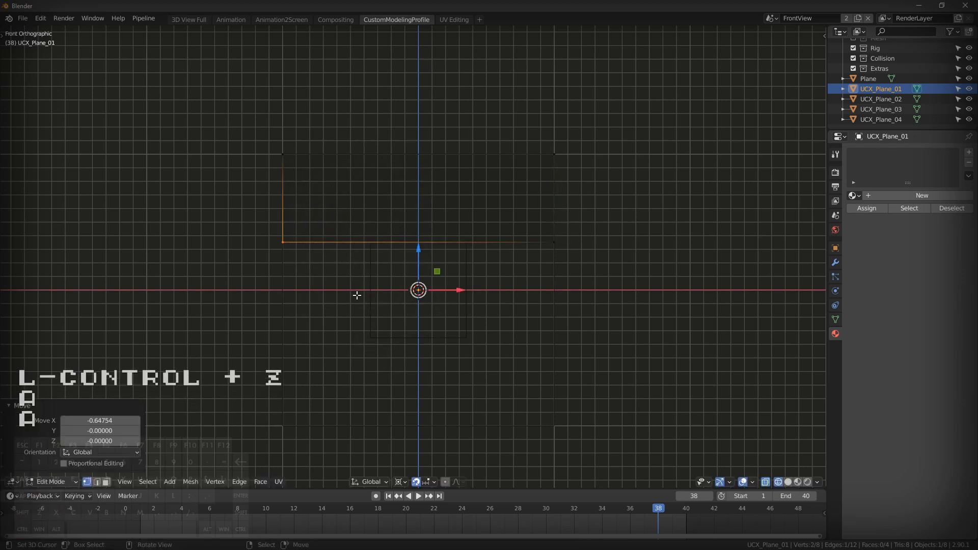
key("Tab")
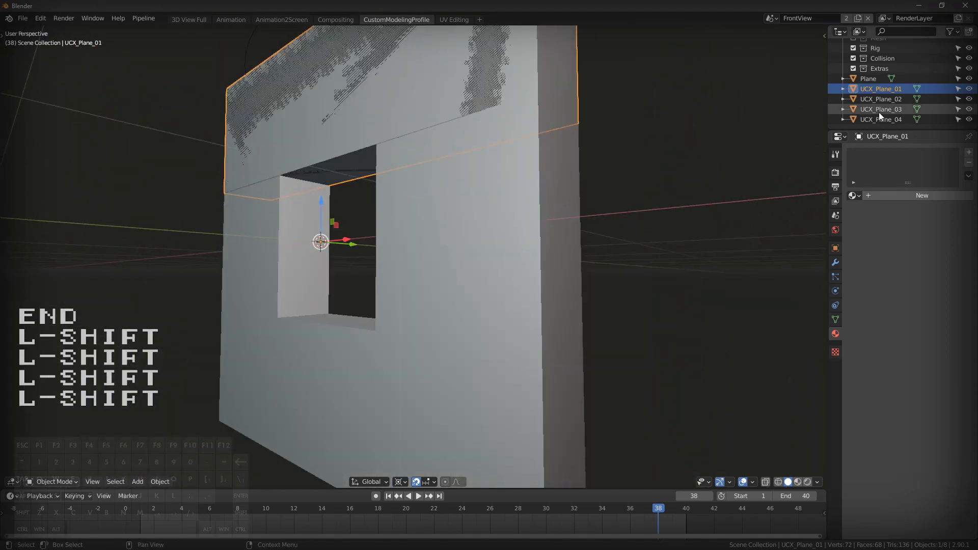
Cut UCX_Plane_02 down to the frame's right-hand bar by deleting faces, then select all.
left_click(881, 99)
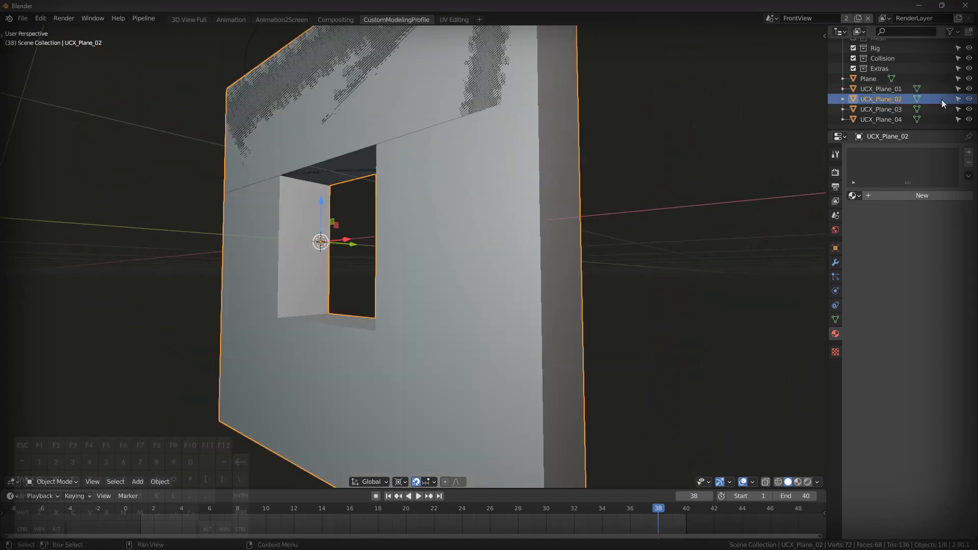
key("Tab")
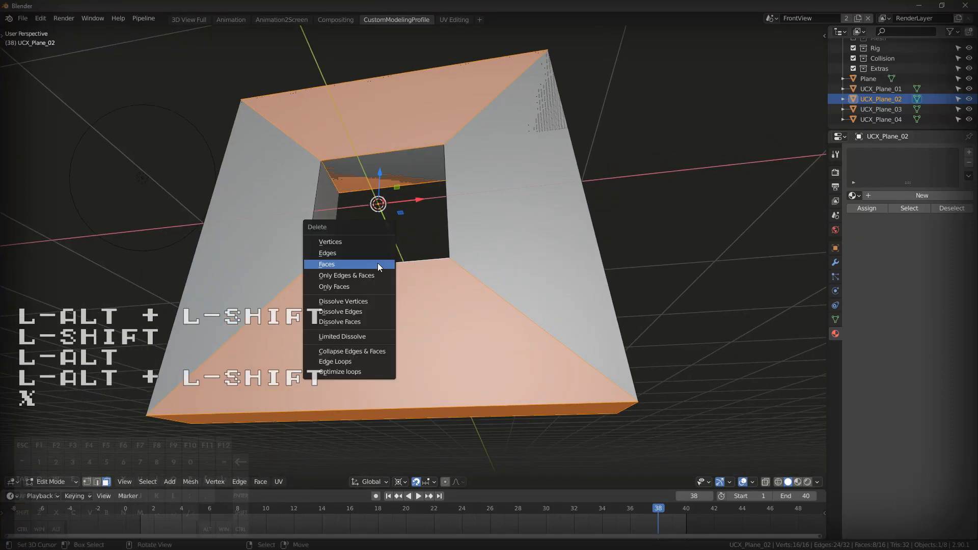
left_click(326, 264)
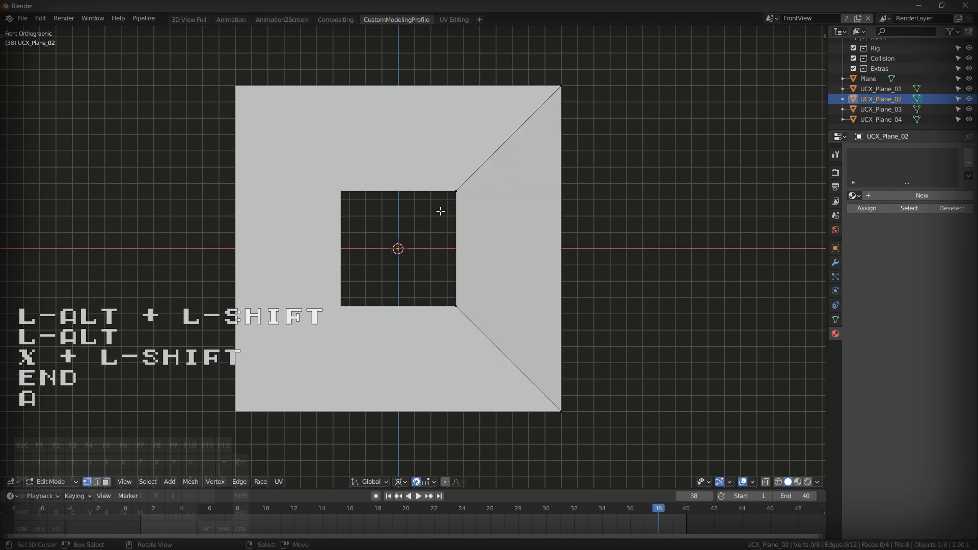
key("shift+s")
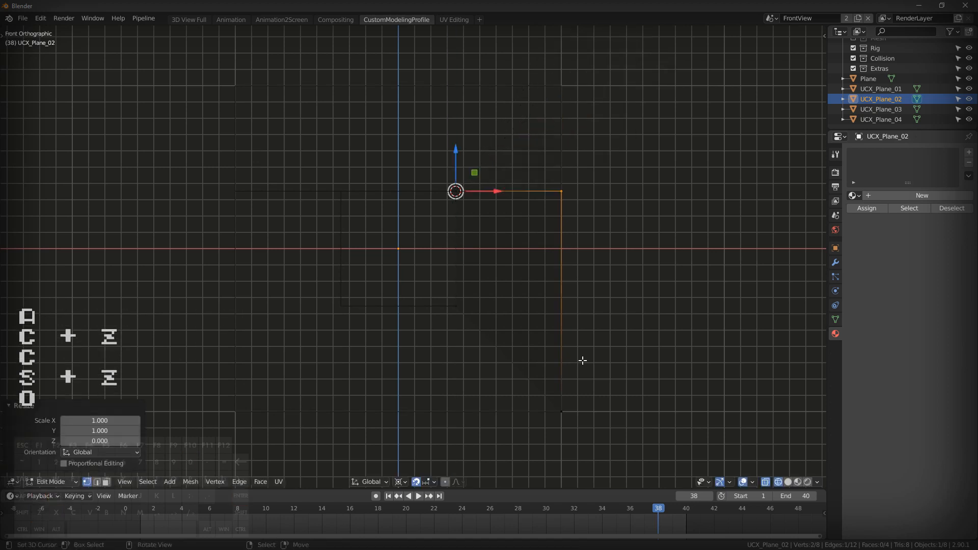
Snap the 3D cursor to the selected vertex, scale along Z, and delete UCX_Plane_03.
key("shift+s")
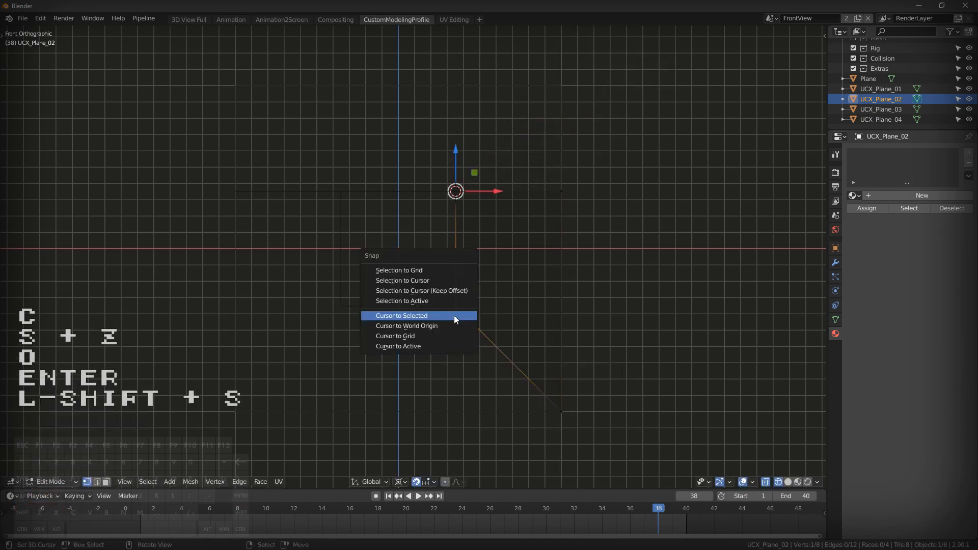
left_click(401, 314)
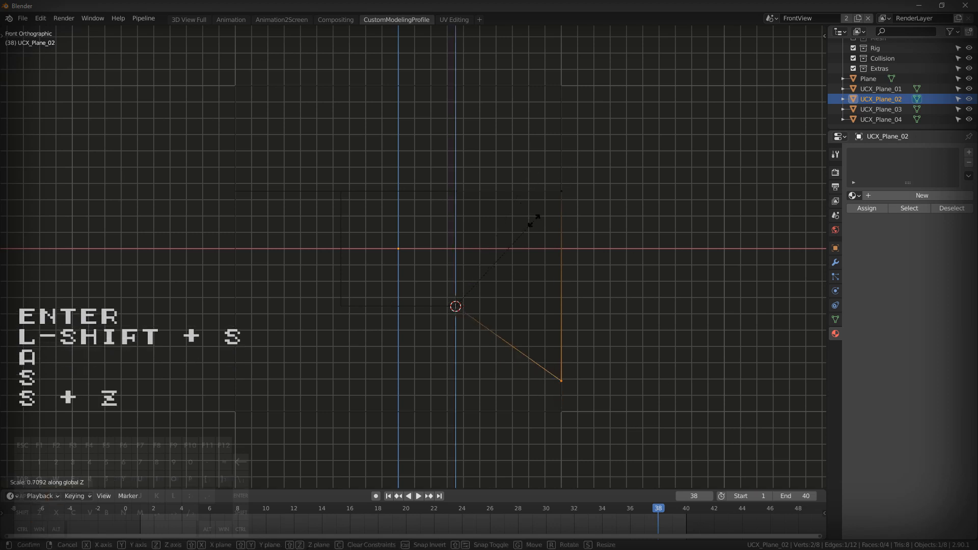
key("Return")
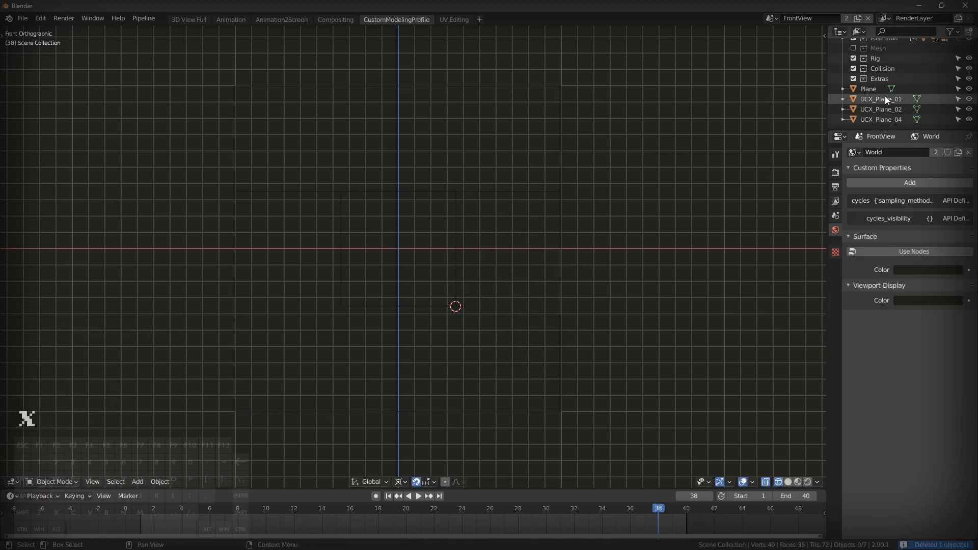
Duplicate the side collision piece and mirror it with X scale -1 to the window's left.
left_click(880, 109)
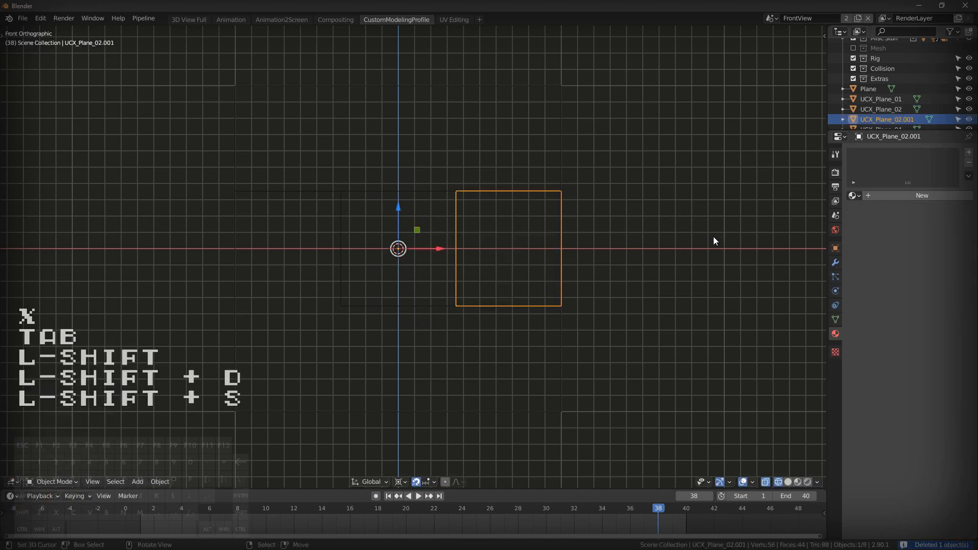
key("enter")
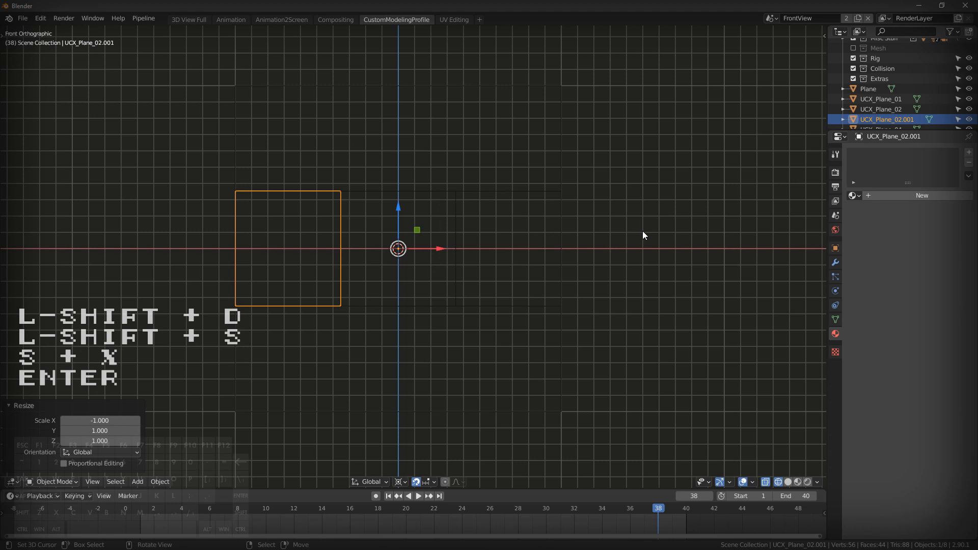
key("Tab")
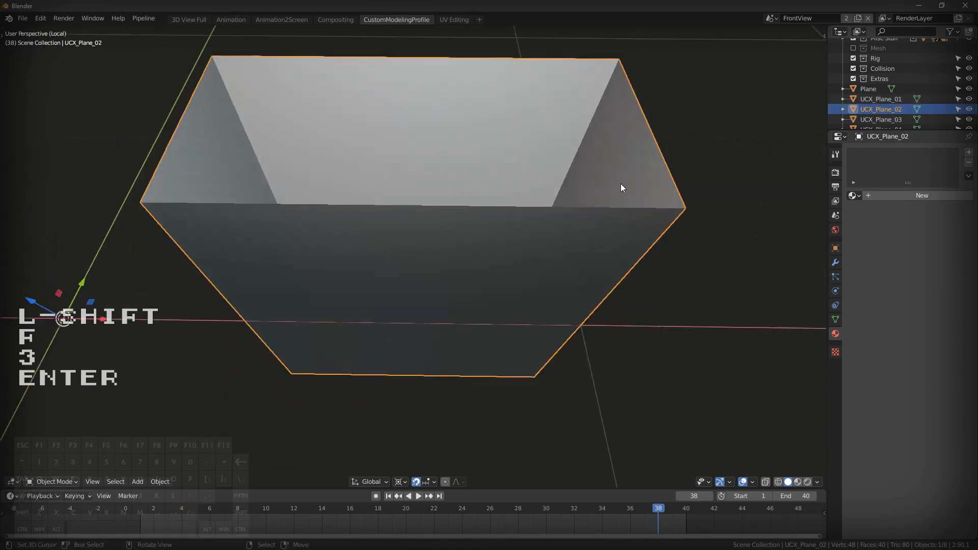
Isolate UCX_Plane_01 in Local View and enter Edit Mode to refill its edge loops.
key("Tab")
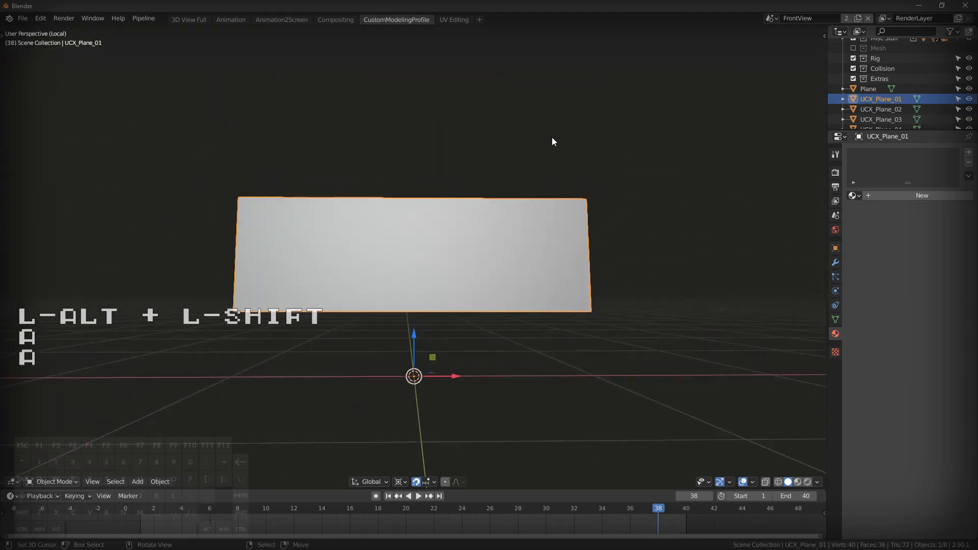
key("Tab")
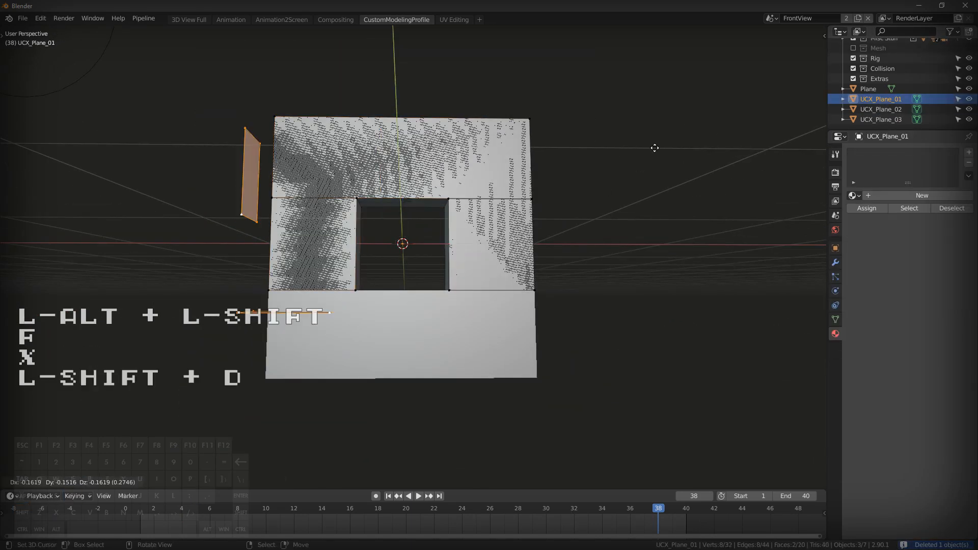
Duplicate the top block, scale it into a bottom block under the window, and export.
key("Tab")
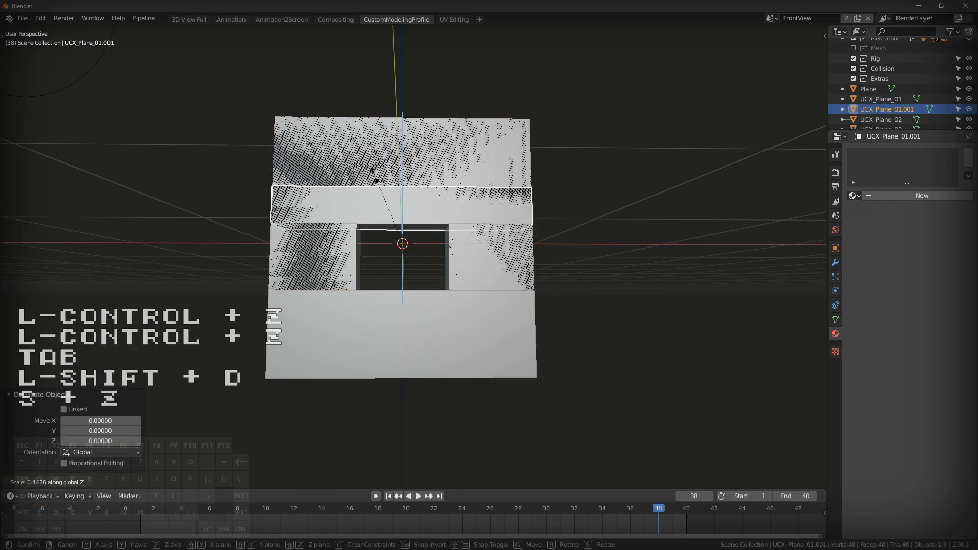
key("Tab")
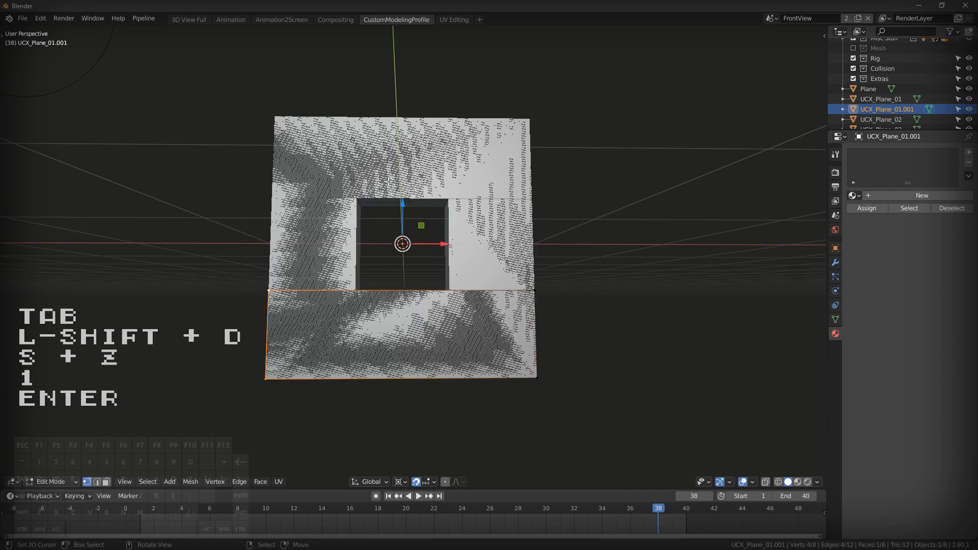
key("Tab")
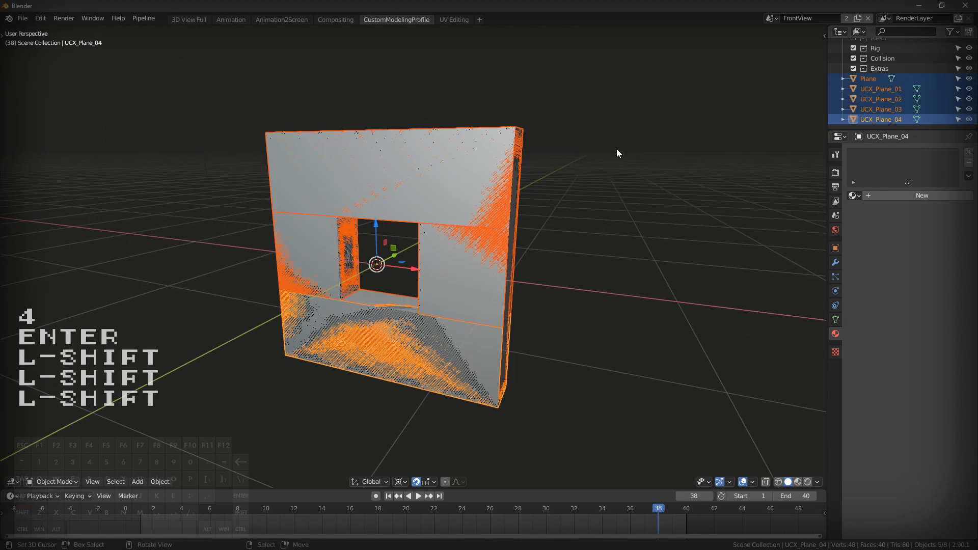
key("ctrl+shift+e")
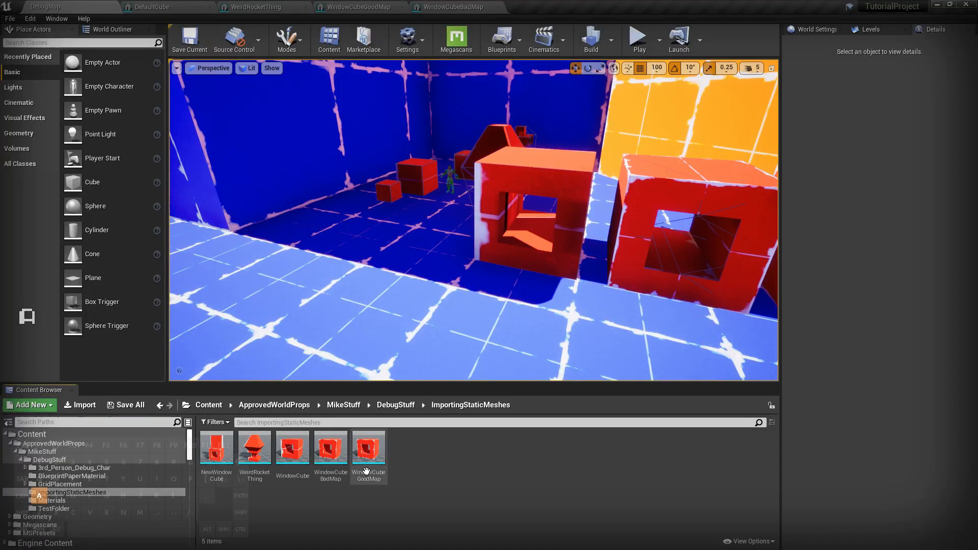
Import WindowWallWithCollisions.fbx into the Content Browser with the default FBX options.
left_click(80, 406)
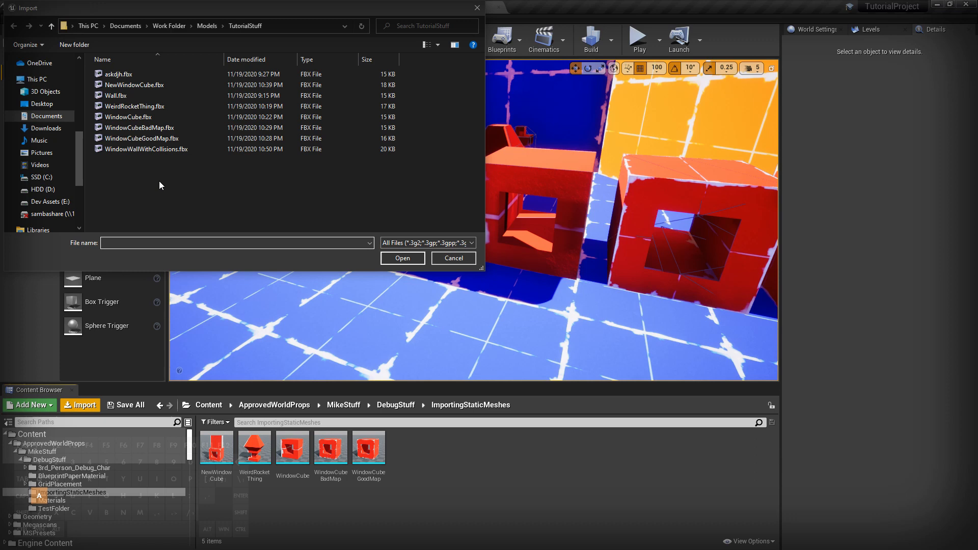
left_click(402, 258)
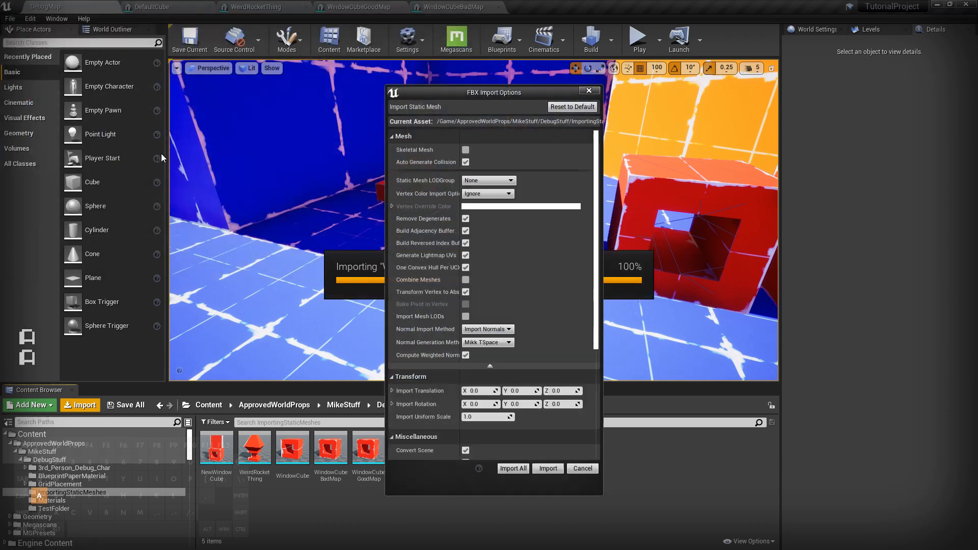
left_click(547, 469)
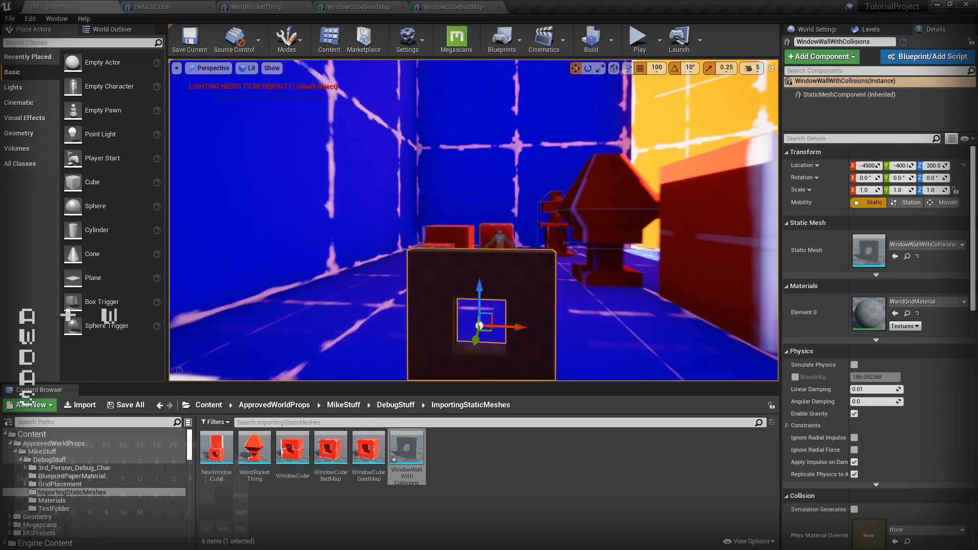
Deselect the placed wall and open the WindowWallWithCollisions mesh in the Static Mesh Editor.
left_click(636, 40)
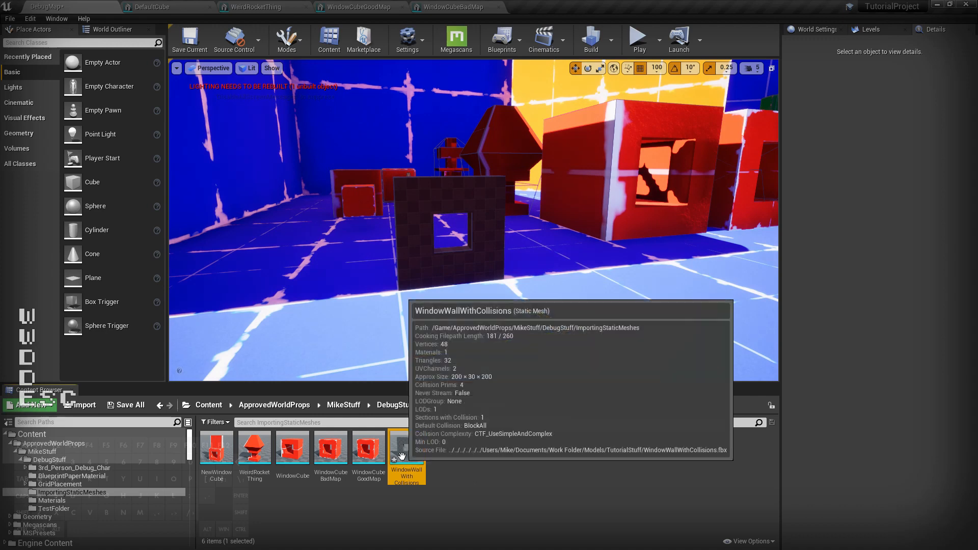
double_click(406, 448)
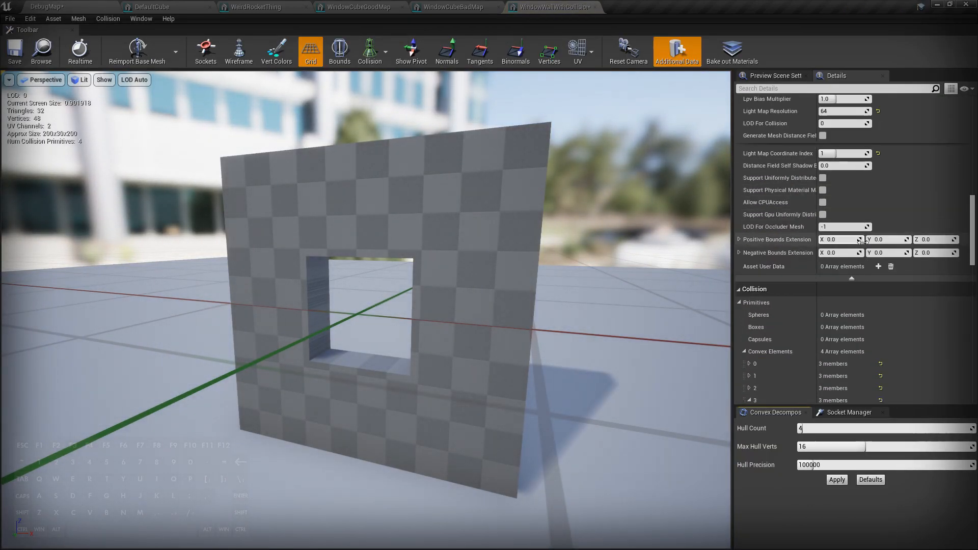
Check the four convex elements and keep Collision Complexity at Project Default.
scroll("down", 3)
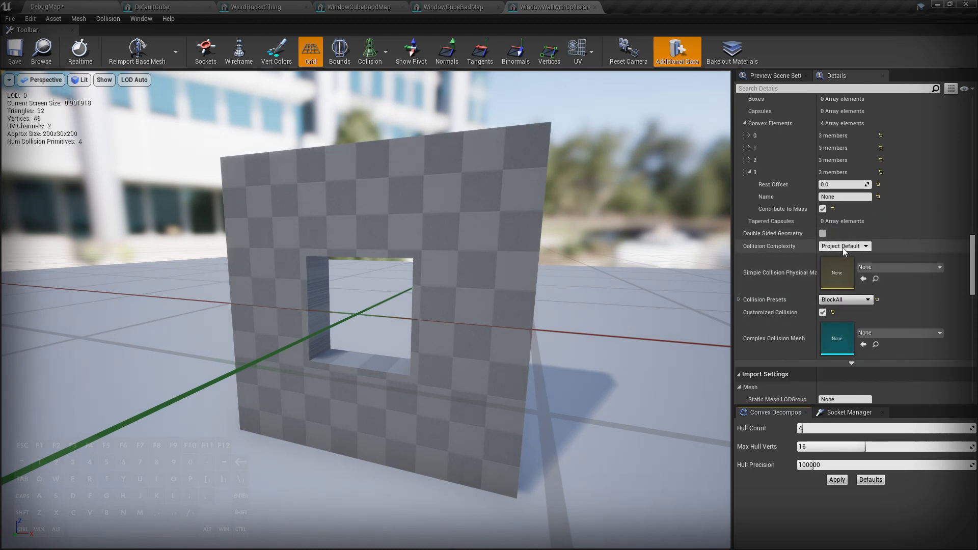
left_click(845, 246)
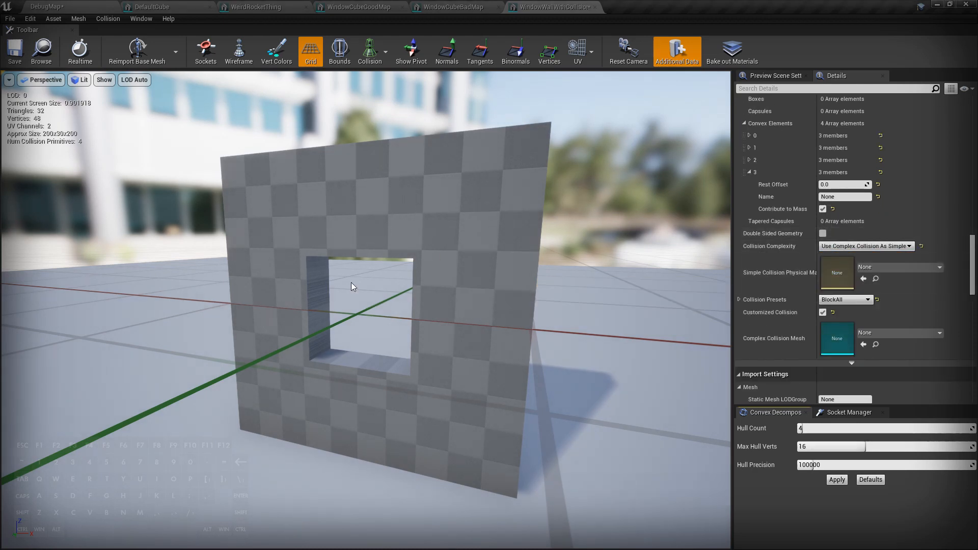
left_click(866, 246)
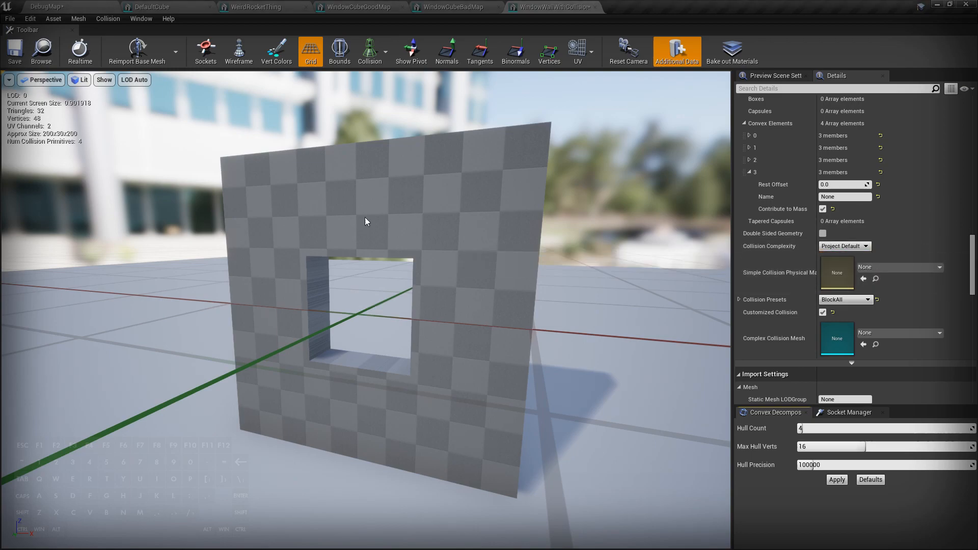
left_click(550, 6)
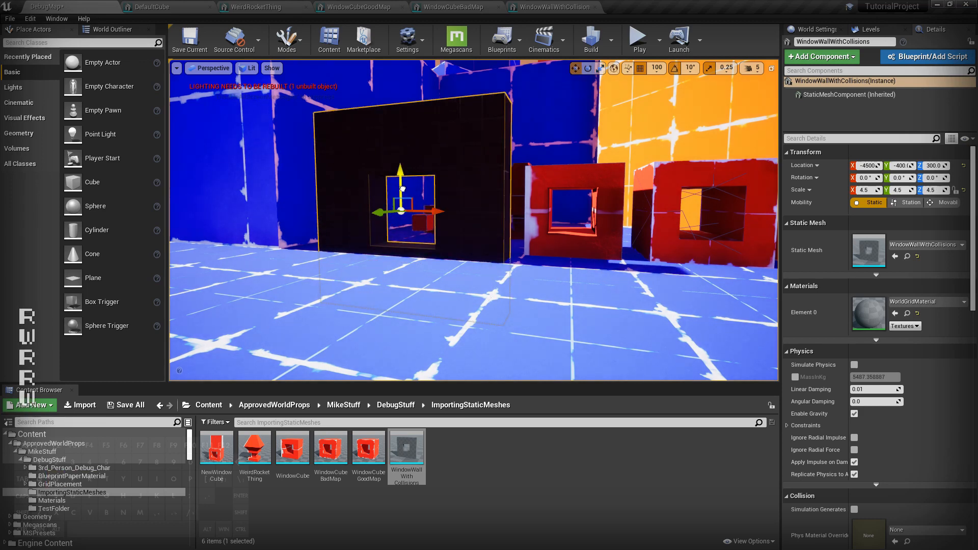
mouse_move(637, 40)
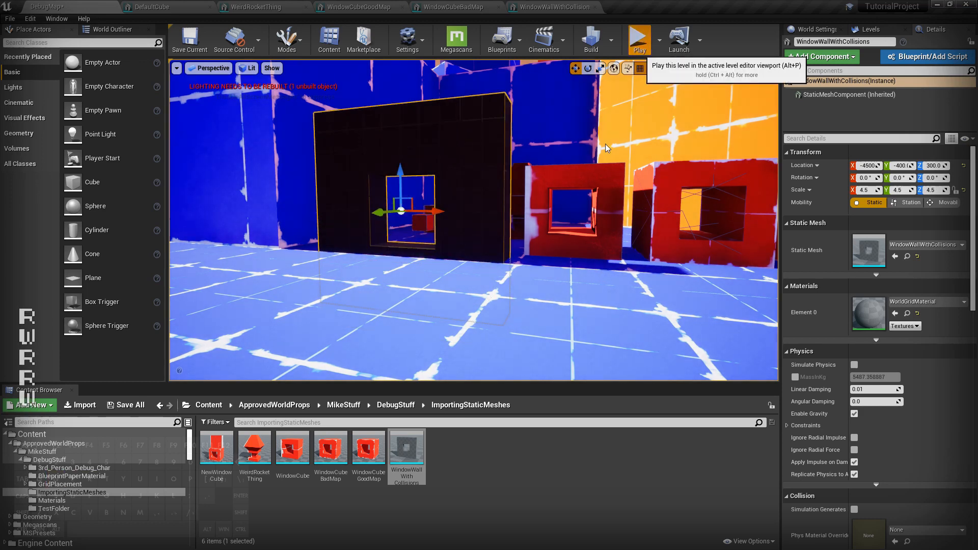
Start a Play session and run the character toward the window wall.
left_click(637, 39)
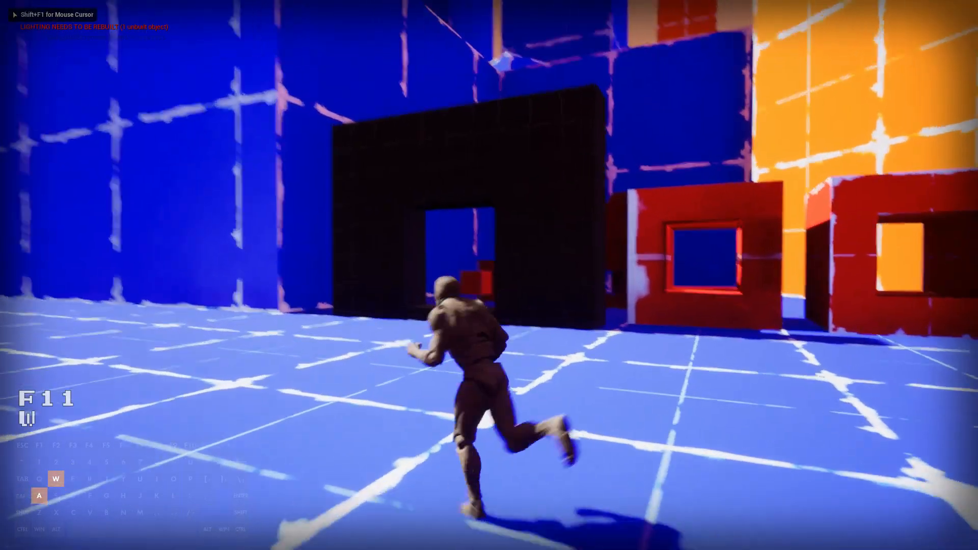